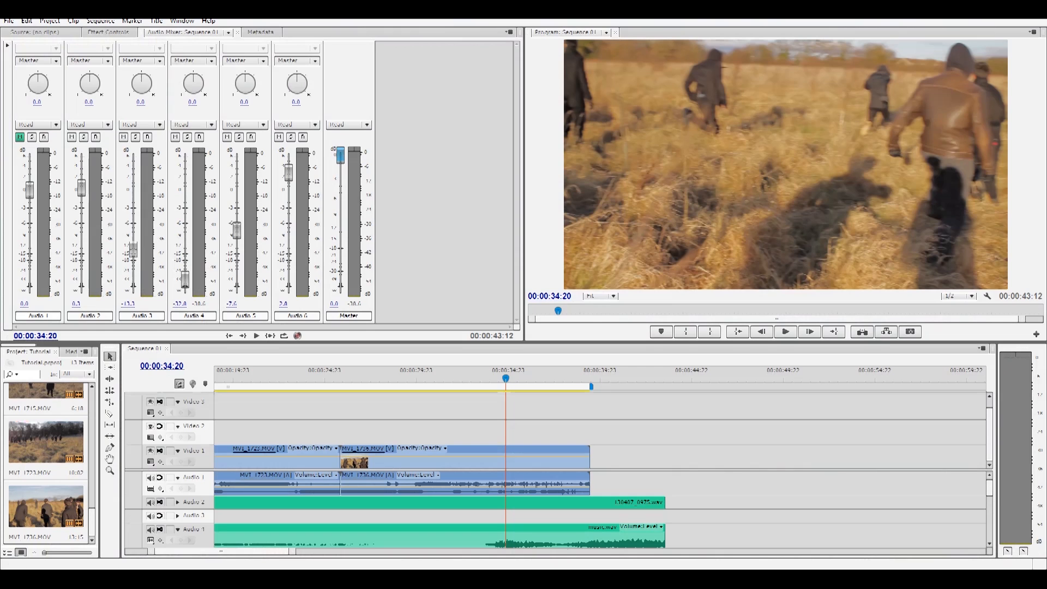
{"action": "mouse_move", "coordinate": [500, 293]}
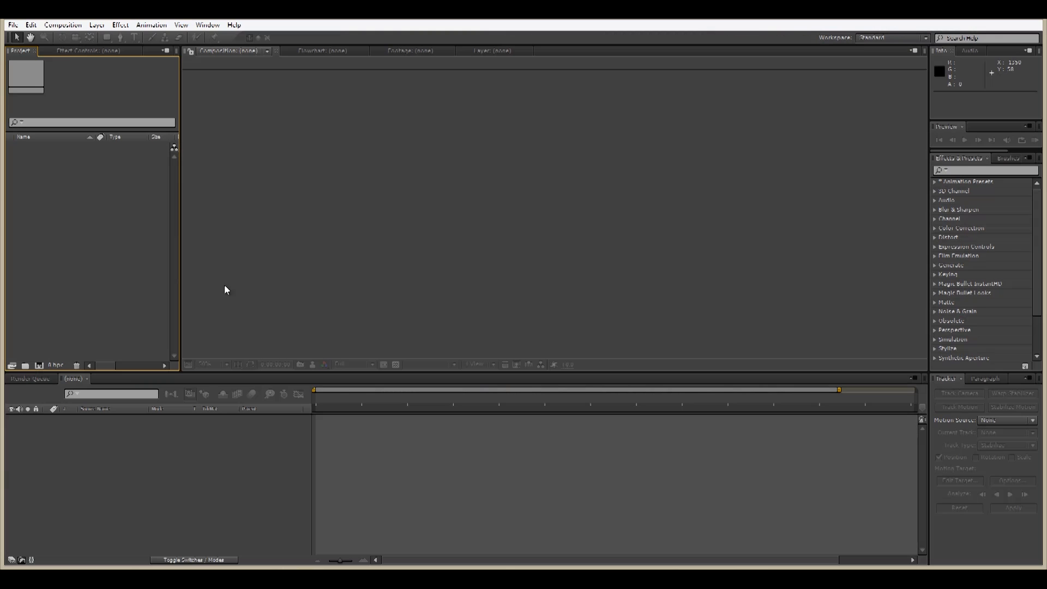
Import the Tutorial project's Sequence 01 via Adobe Dynamic Link > Import Premiere Pro Sequence
{"action": "left_click", "coordinate": [12, 25]}
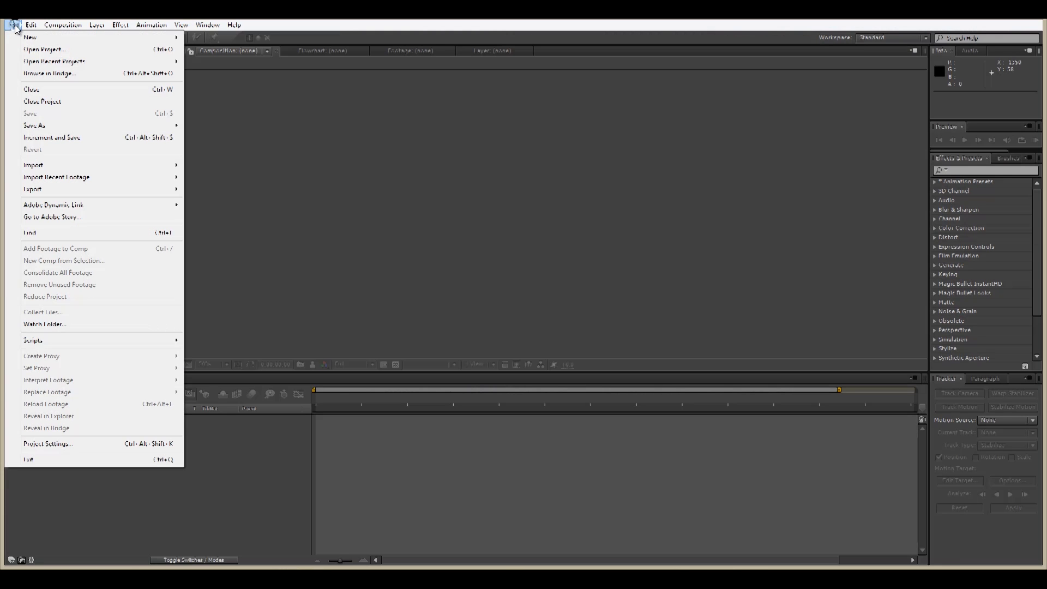
{"action": "mouse_move", "coordinate": [53, 205]}
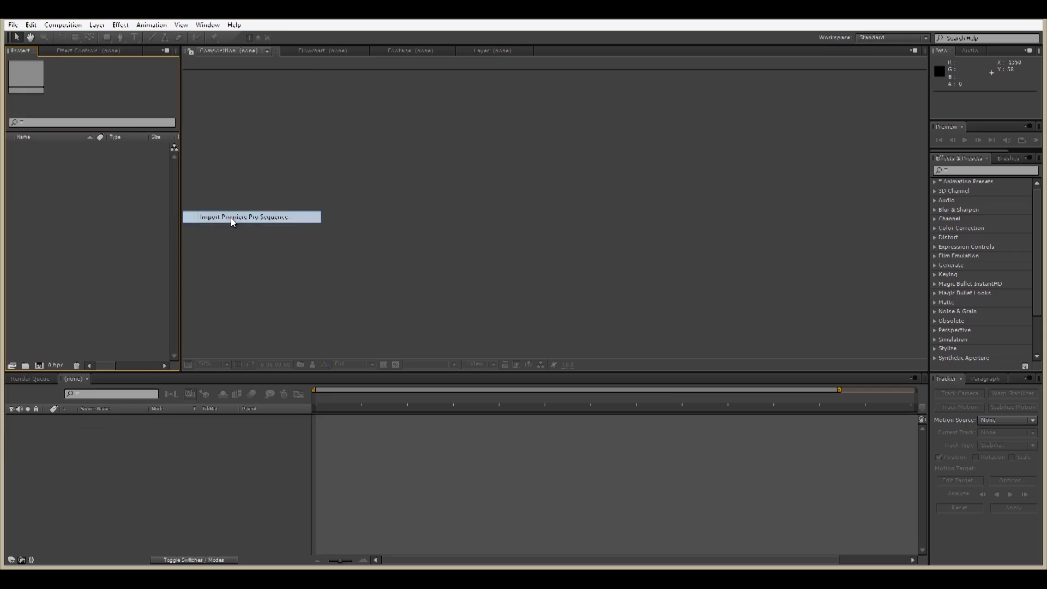
{"action": "left_click", "coordinate": [250, 217]}
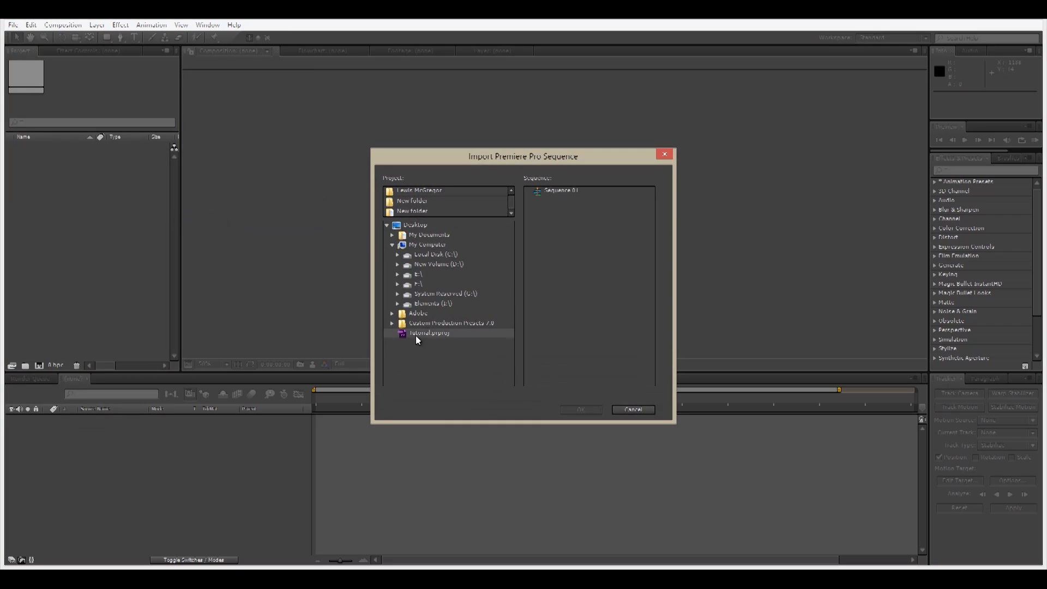
{"action": "left_click", "coordinate": [561, 189]}
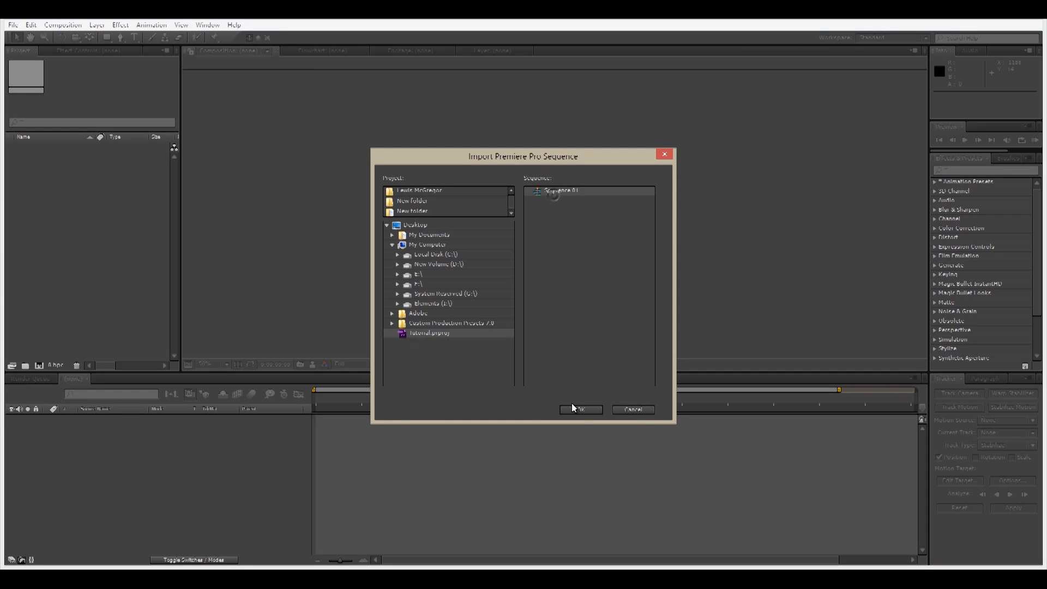
{"action": "left_click", "coordinate": [579, 409]}
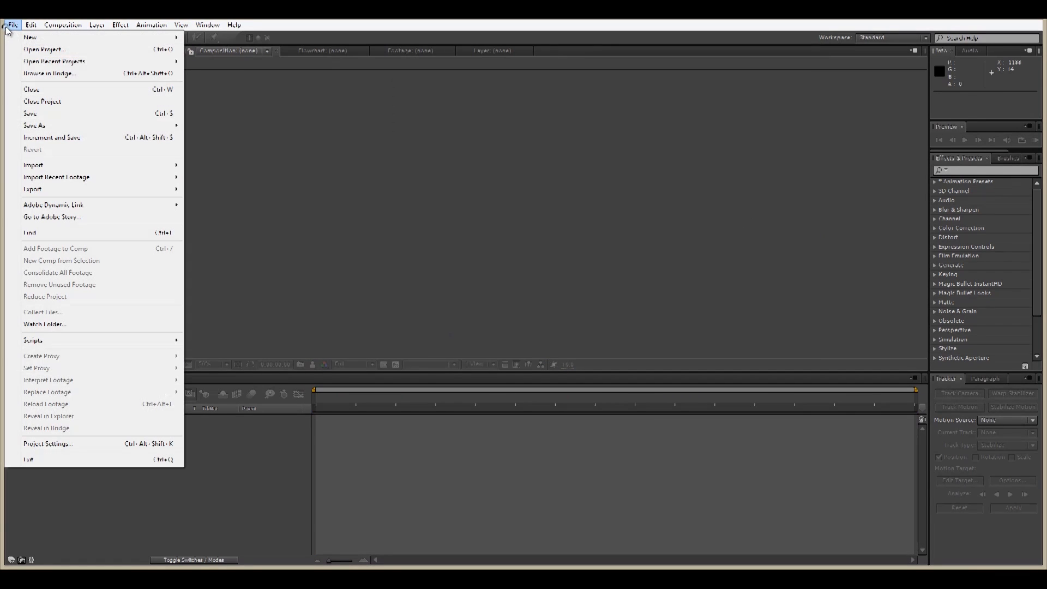
{"action": "mouse_move", "coordinate": [33, 165]}
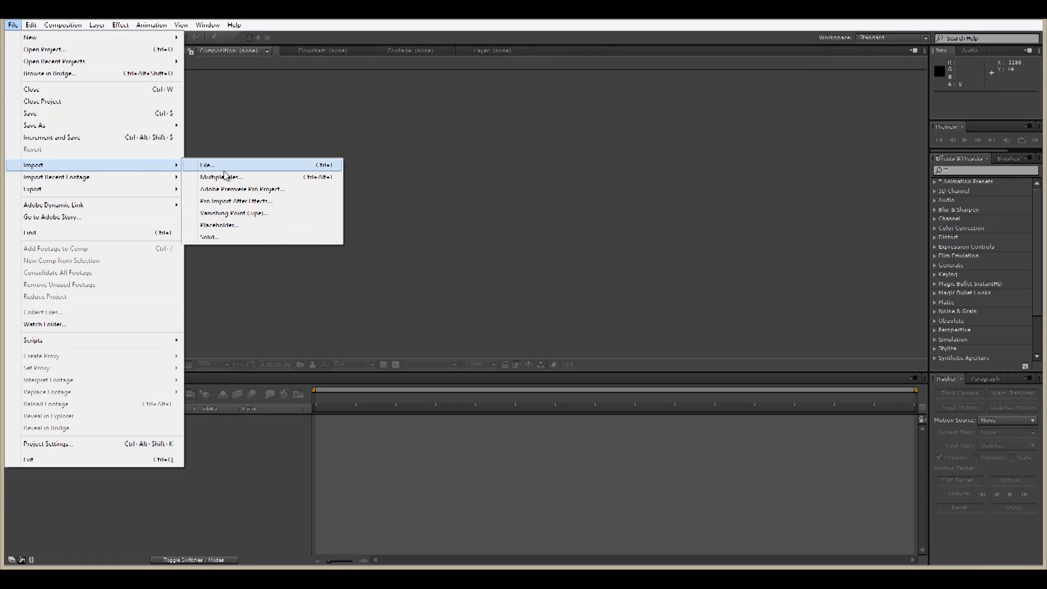
Import the Tutorial Premiere Pro project from the Desktop with All Sequences and Import Audio, then open Sequence 01
{"action": "left_click", "coordinate": [242, 189]}
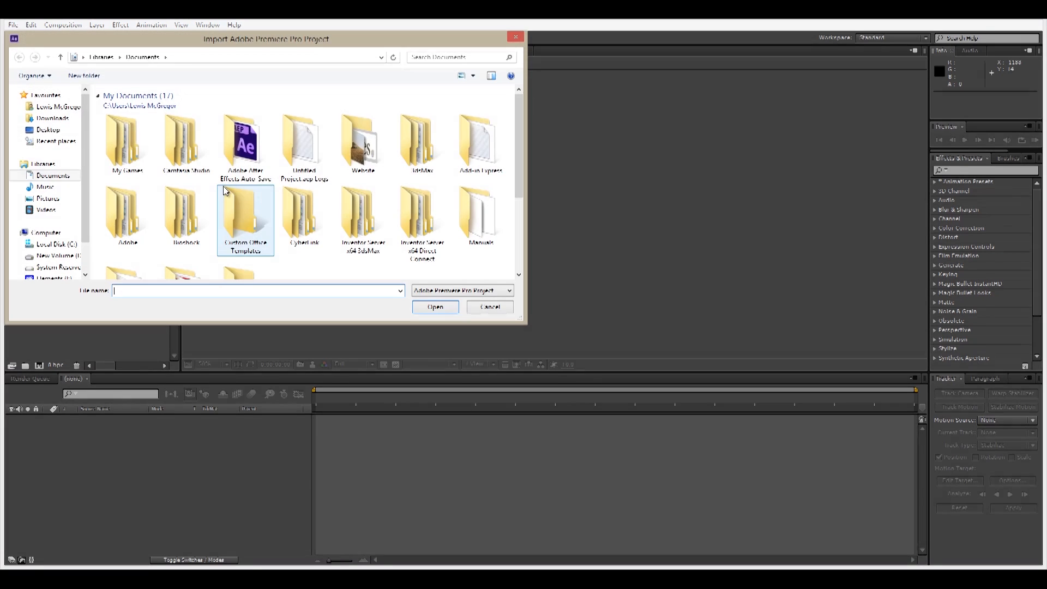
{"action": "left_click", "coordinate": [48, 129]}
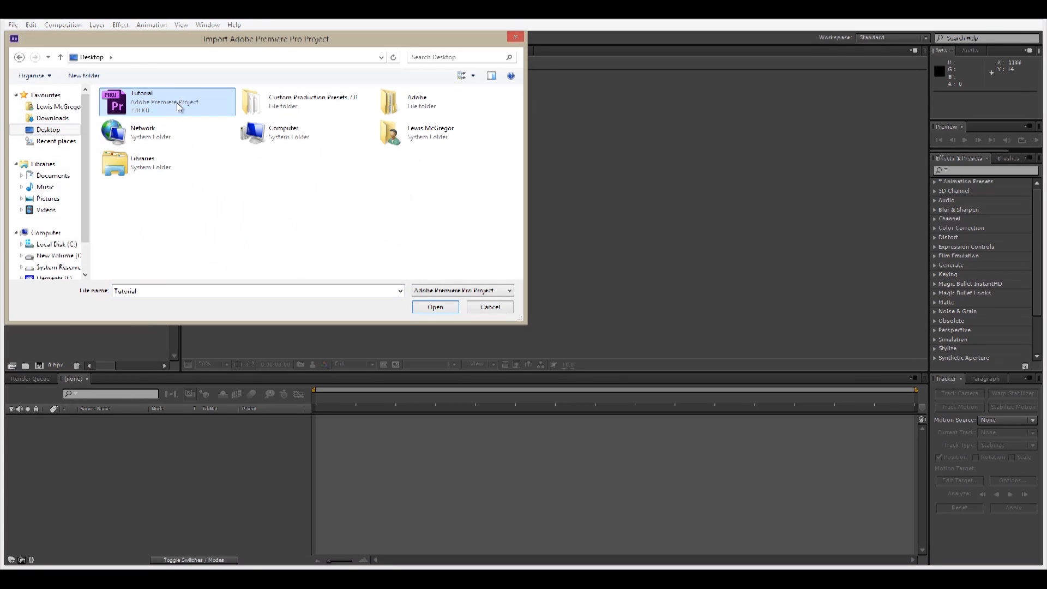
{"action": "left_click", "coordinate": [435, 307]}
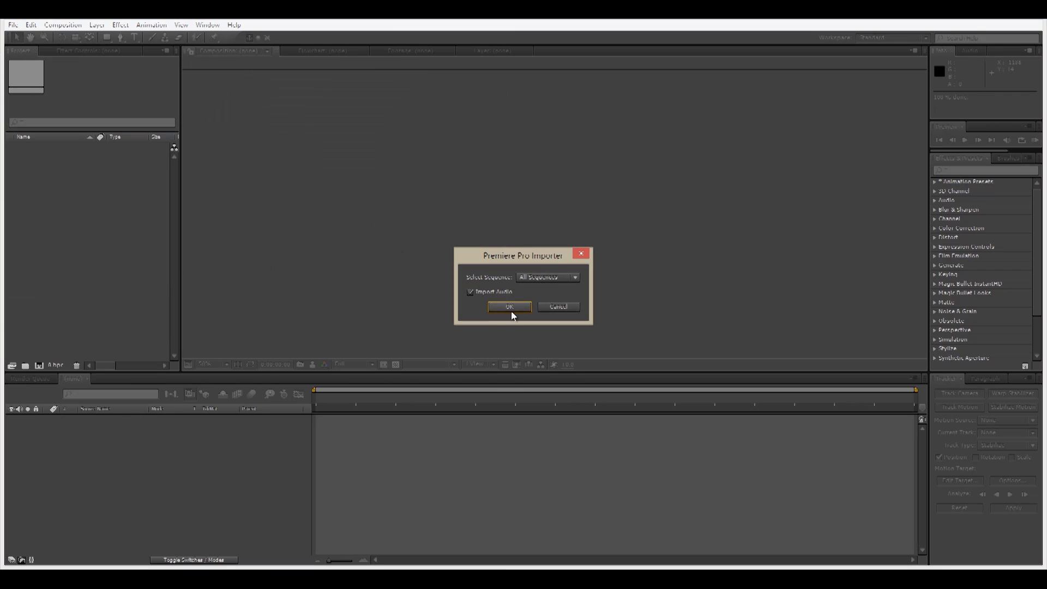
{"action": "left_click", "coordinate": [509, 307]}
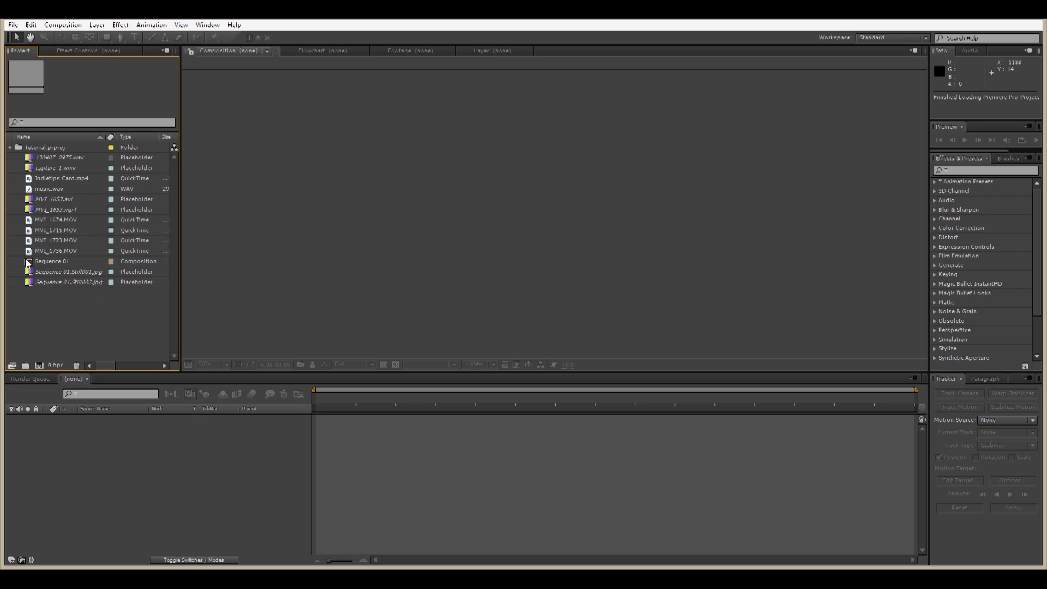
{"action": "double_click", "coordinate": [52, 260]}
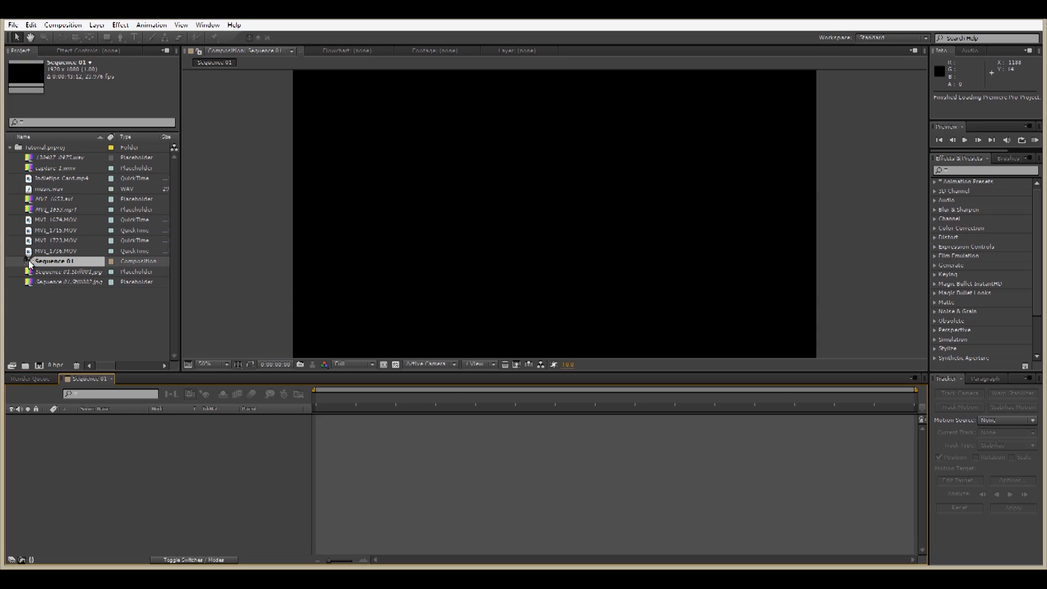
Load Sequence 01's clip and music layers and scrub from about 24 s through the final clip
{"action": "double_click", "coordinate": [53, 260]}
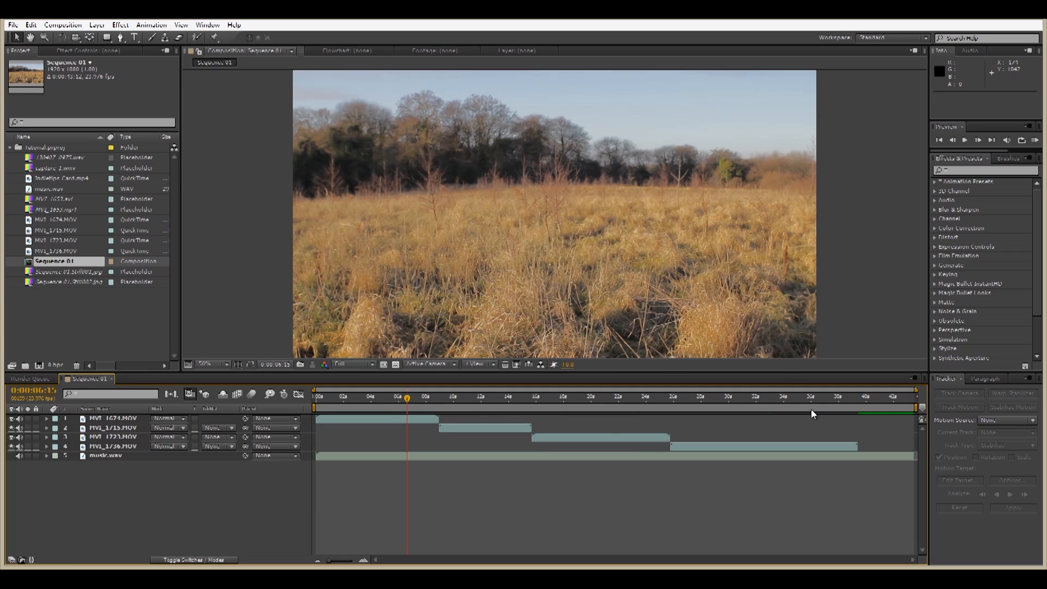
{"action": "left_click", "coordinate": [644, 397]}
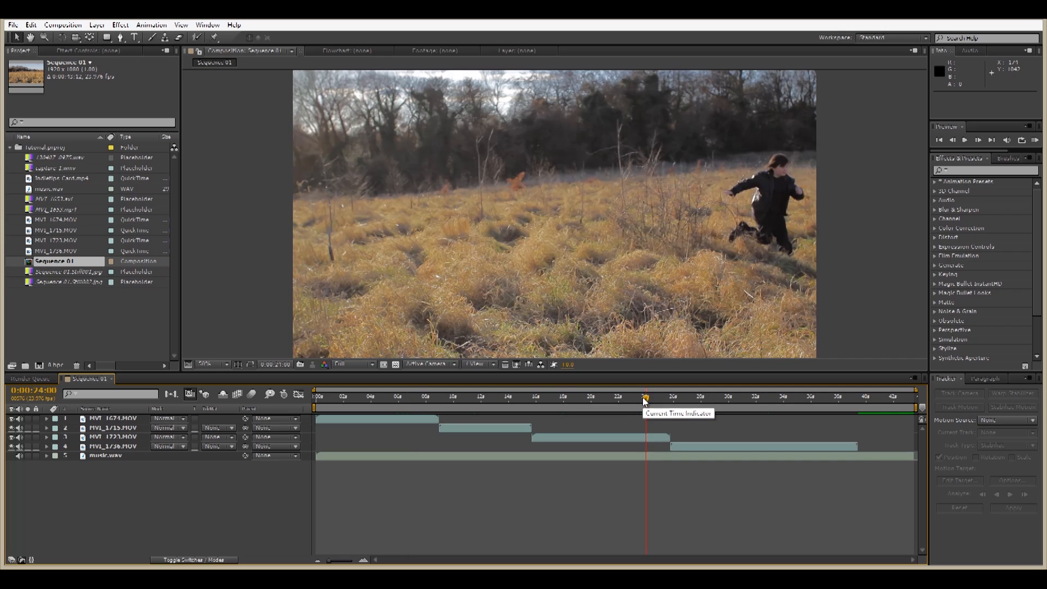
{"action": "left_click_drag", "start_coordinate": [646, 396], "coordinate": [748, 396]}
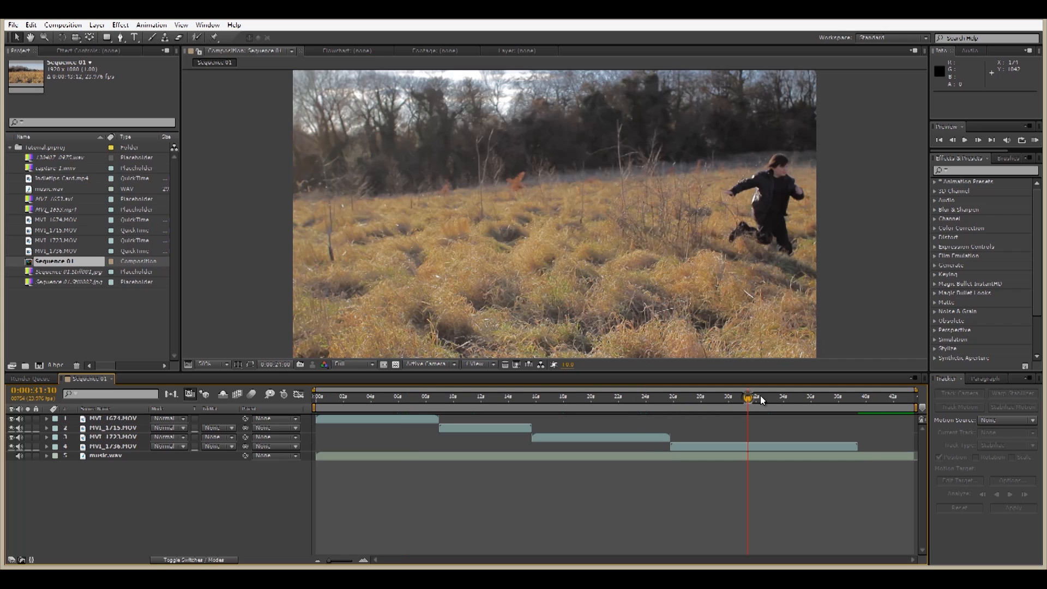
{"action": "left_click_drag", "start_coordinate": [748, 397], "coordinate": [795, 397]}
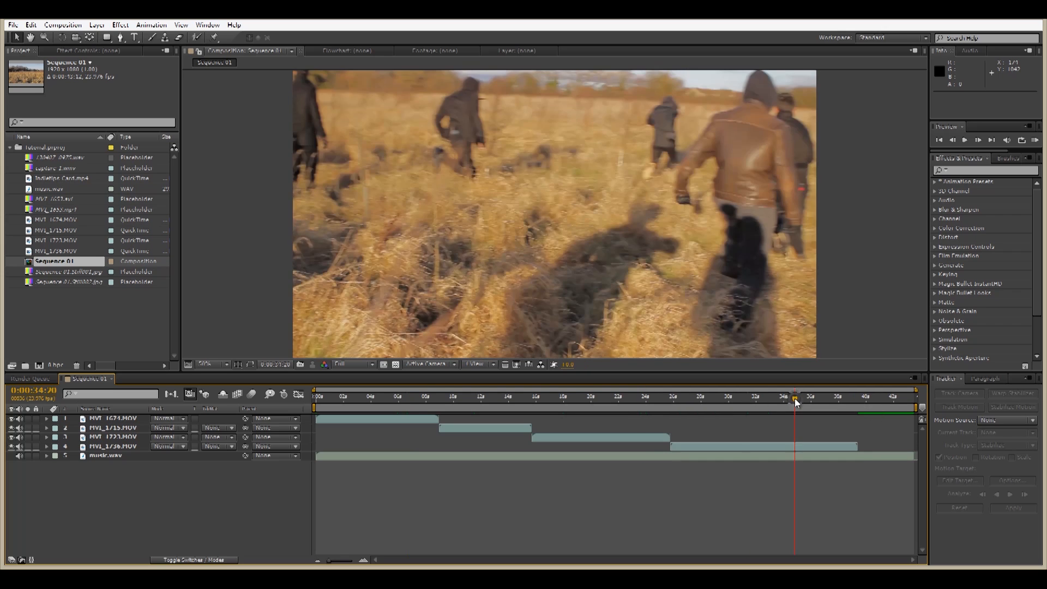
{"action": "left_click_drag", "start_coordinate": [795, 397], "coordinate": [808, 397]}
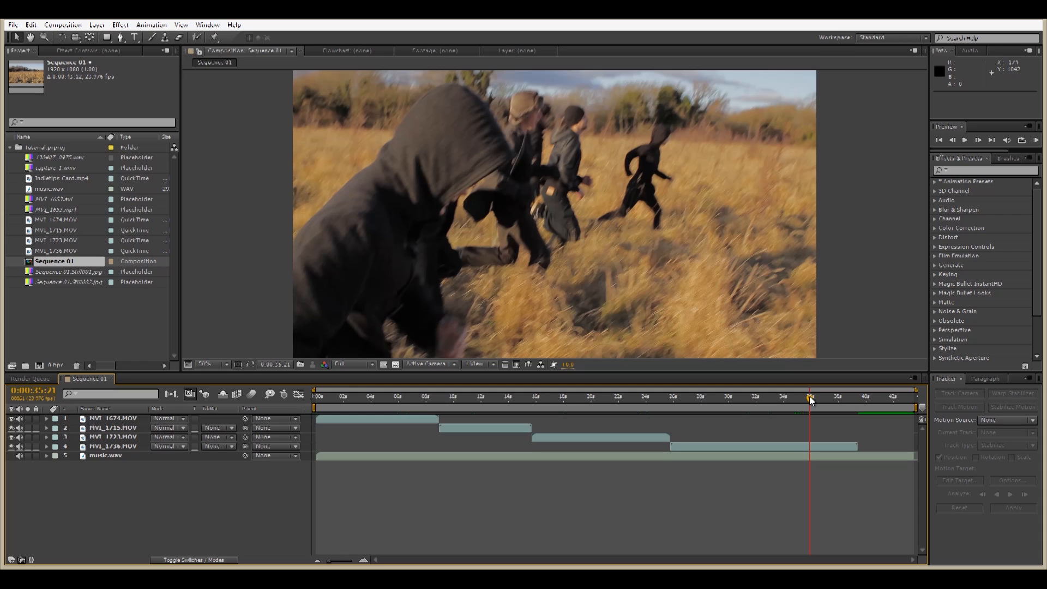
{"action": "mouse_move", "coordinate": [559, 550]}
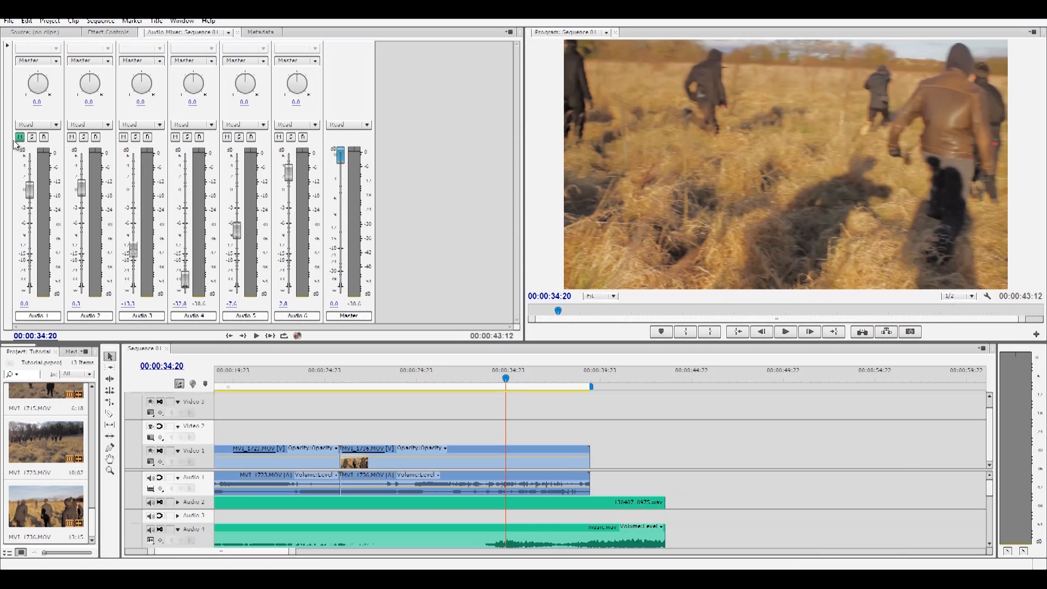
Import Sequence 01 from Untitled Project.aep as a linked AE composition and place it after the original clips
{"action": "left_click", "coordinate": [9, 20]}
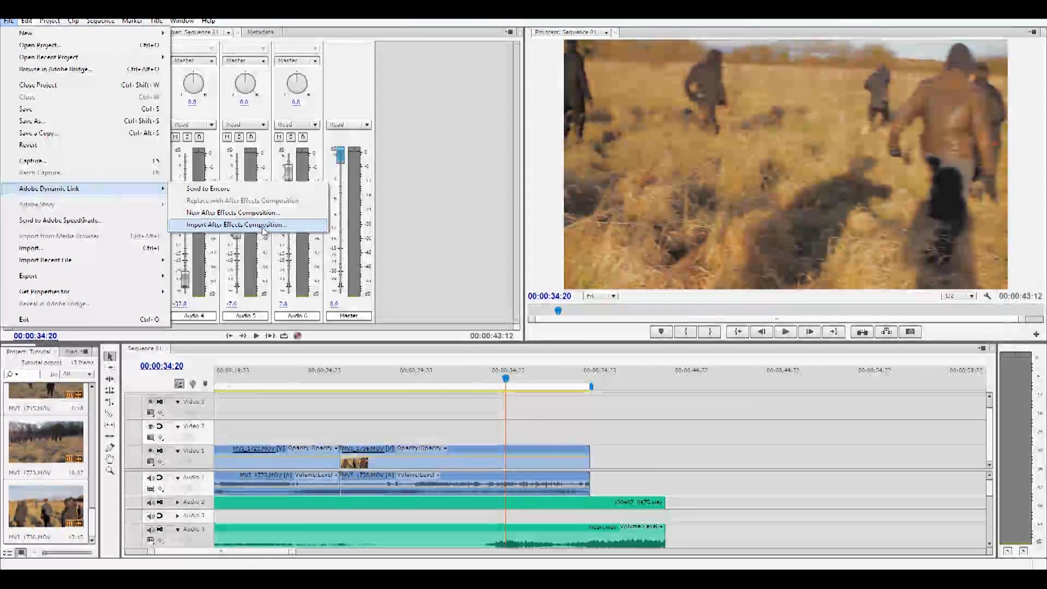
{"action": "left_click", "coordinate": [234, 225]}
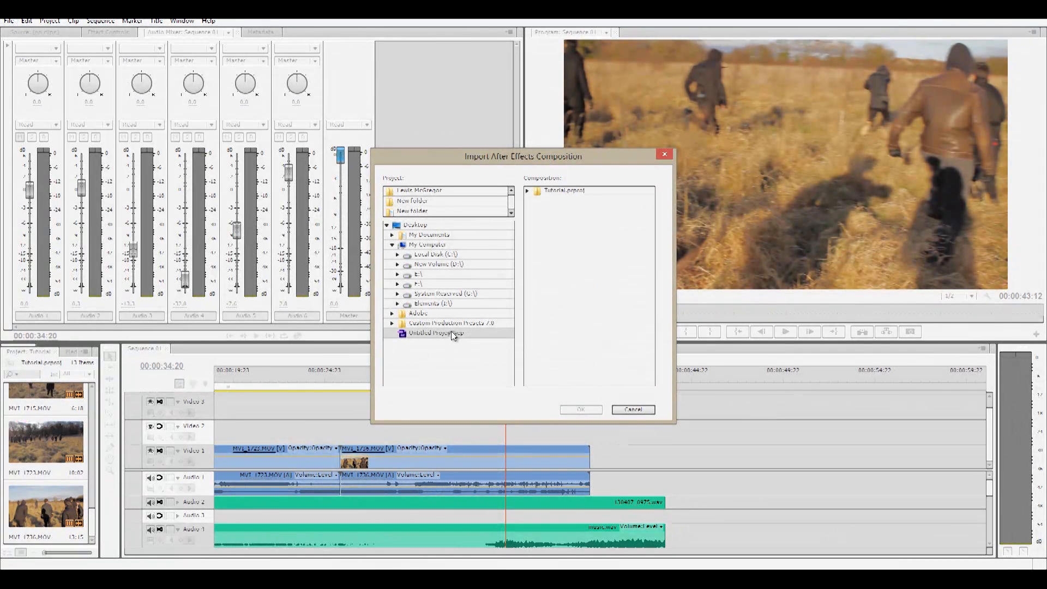
{"action": "left_click", "coordinate": [528, 194]}
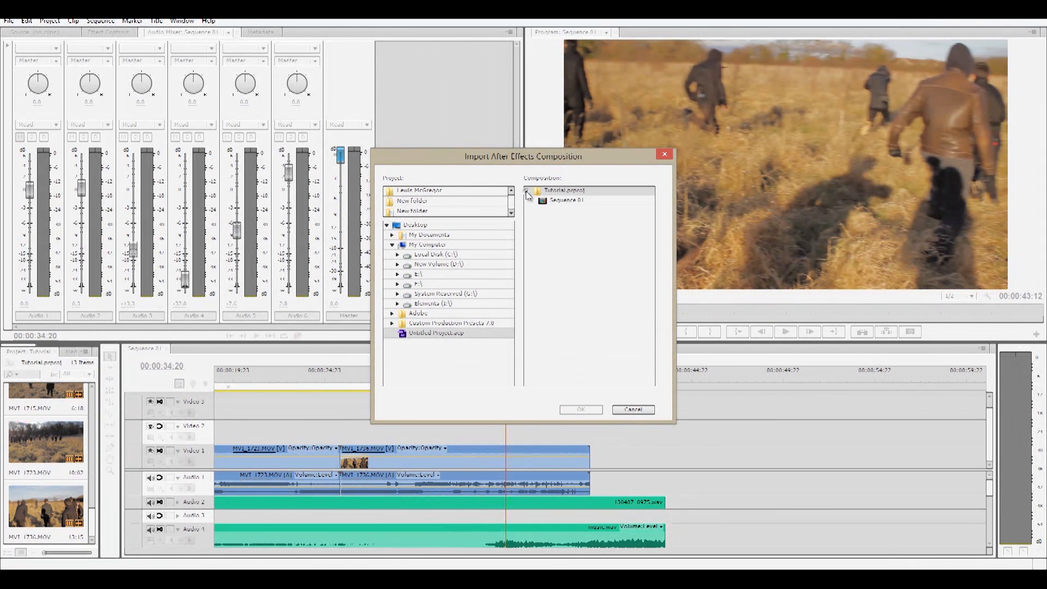
{"action": "left_click", "coordinate": [579, 409]}
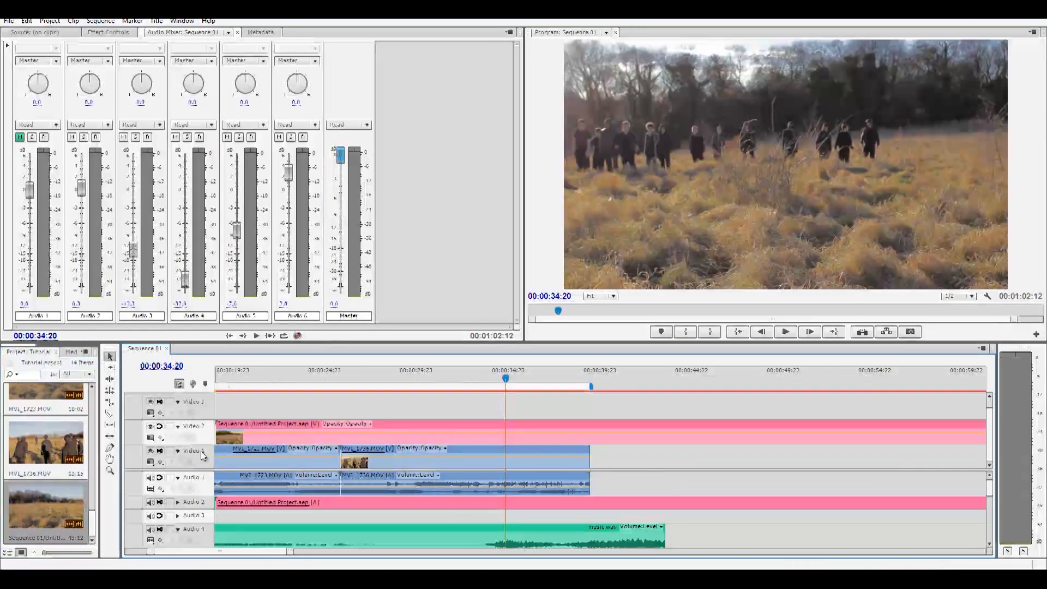
{"action": "left_click", "coordinate": [355, 377]}
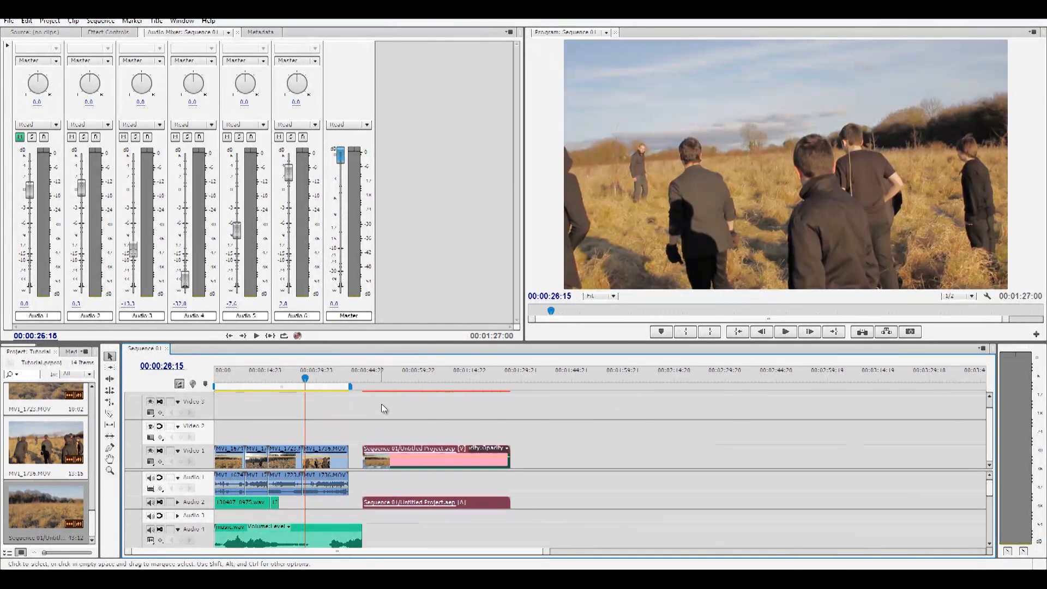
{"action": "left_click", "coordinate": [415, 379]}
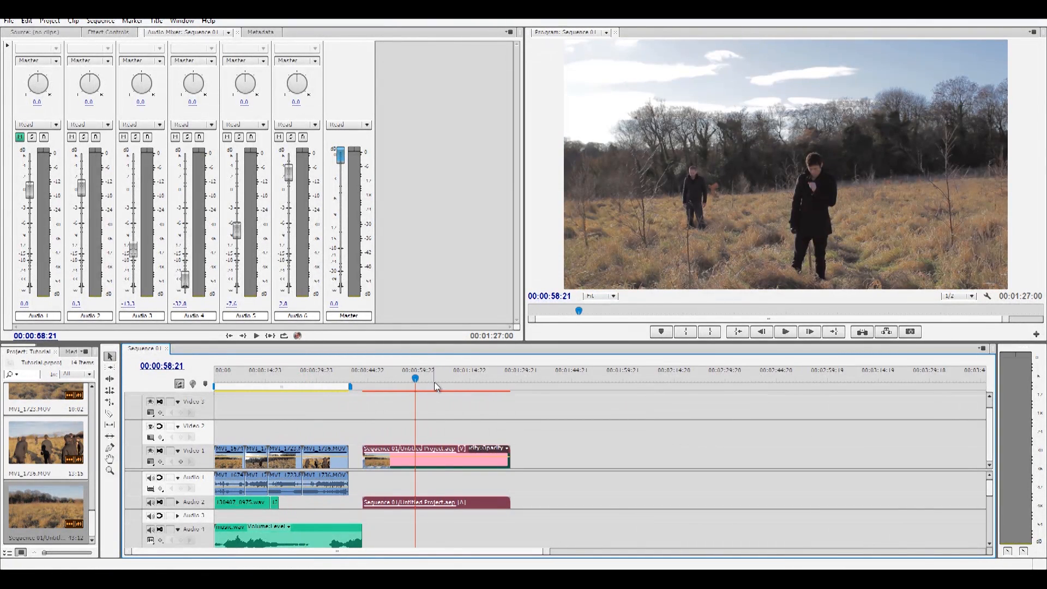